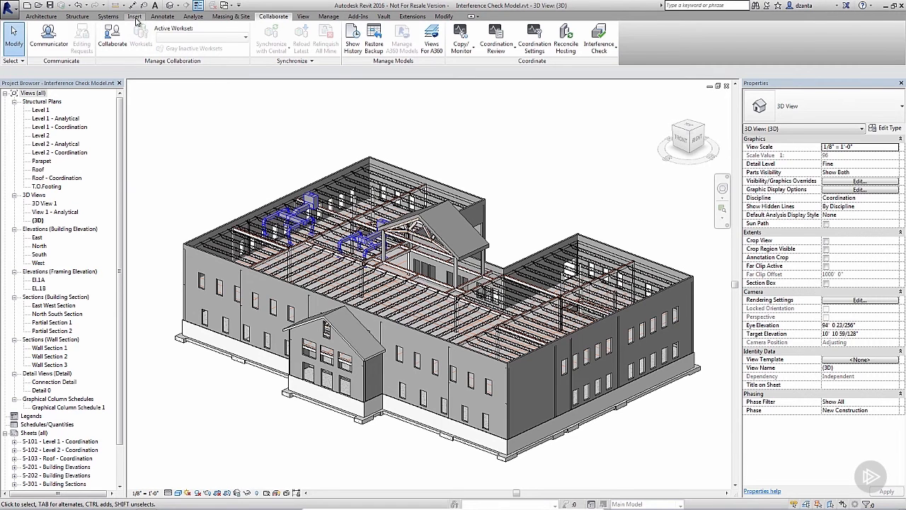
Review Manage Links, confirming Mech Model 2.rvt is Loaded, and close it with OK.
click(133, 17)
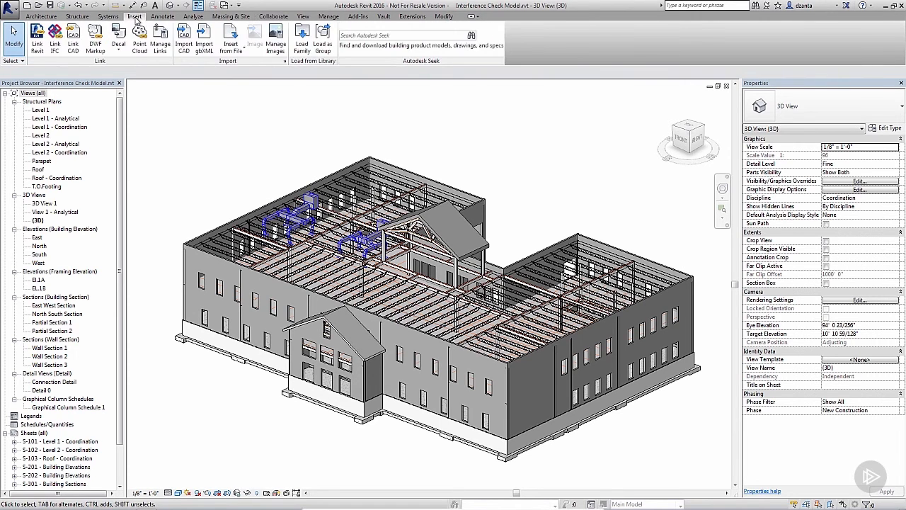
mouse_move(160, 35)
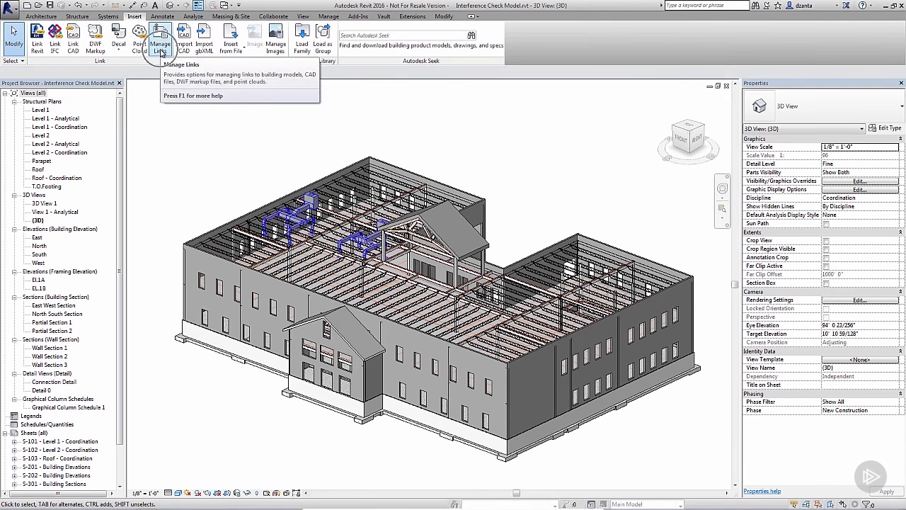
click(160, 37)
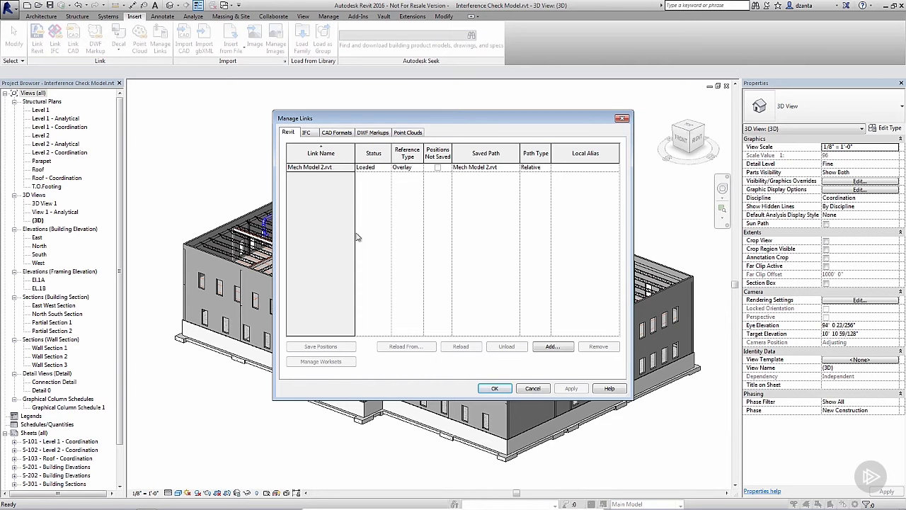
click(496, 388)
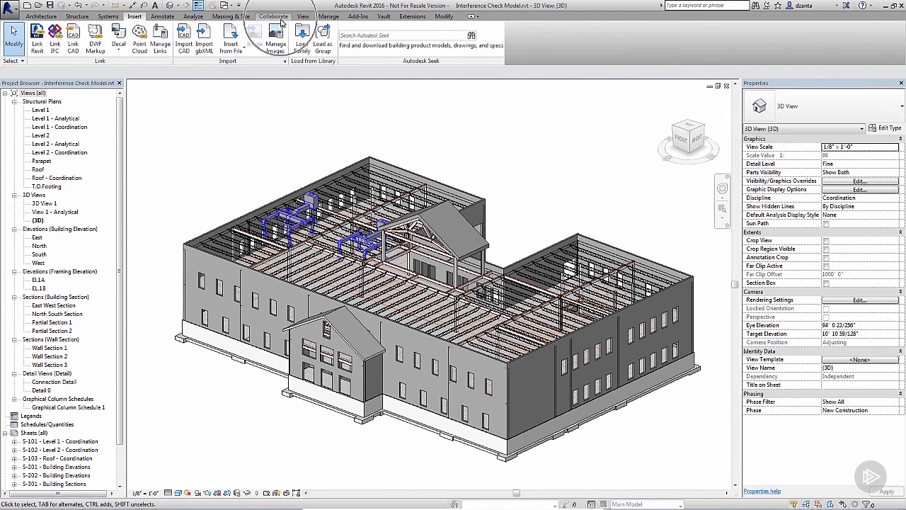
Show the last interference report of structural framing clashing with ducts and duct fittings.
click(273, 16)
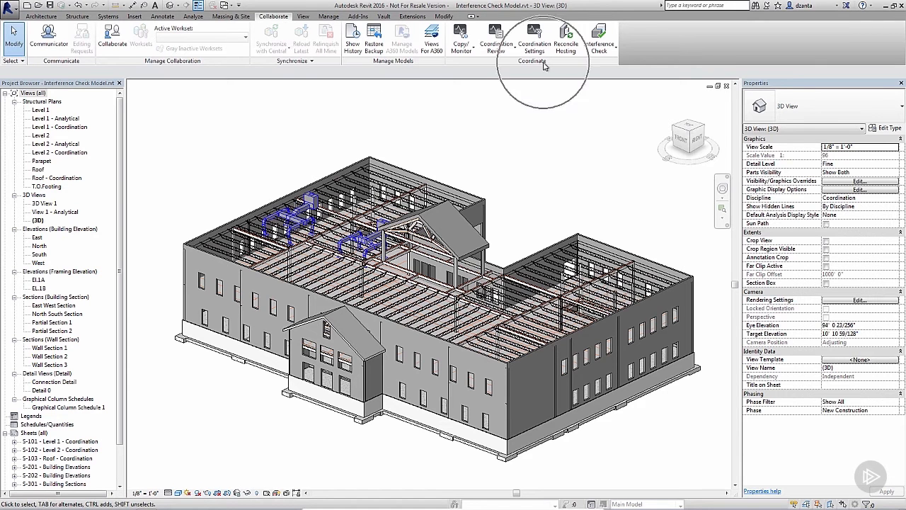
mouse_move(545, 68)
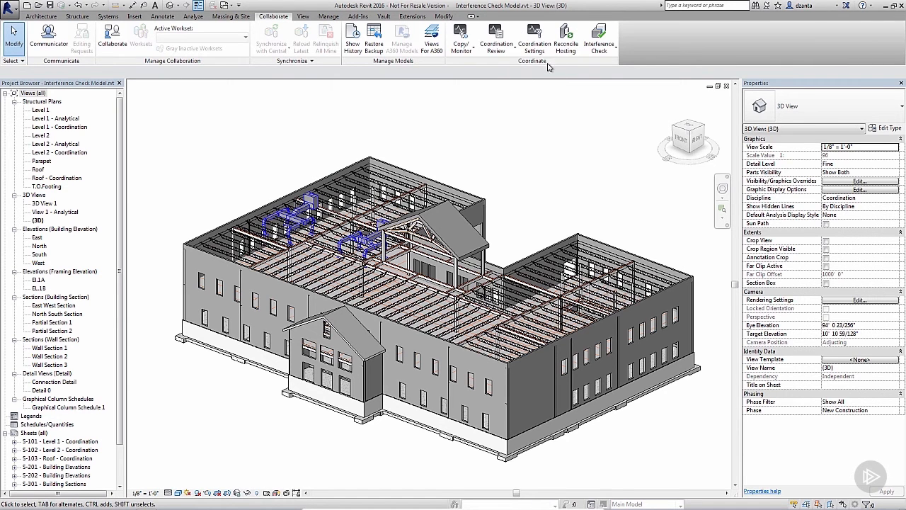
mouse_move(599, 39)
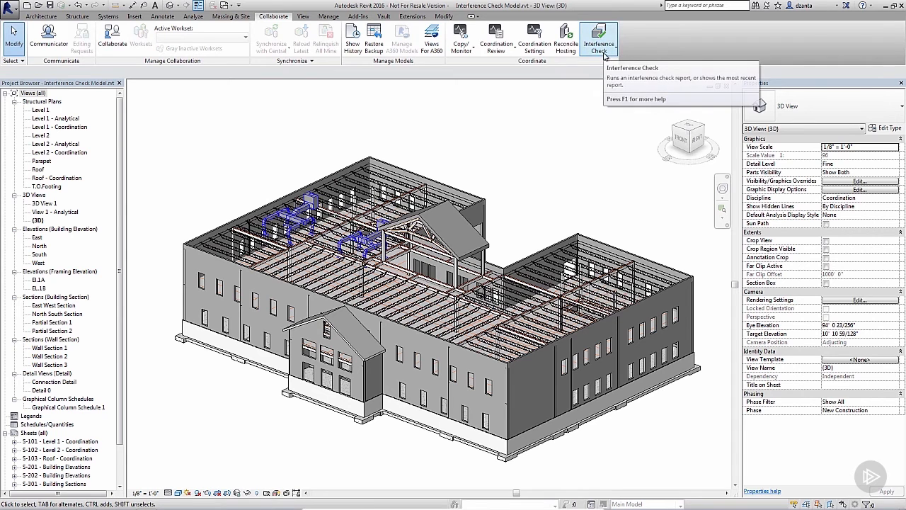
click(598, 40)
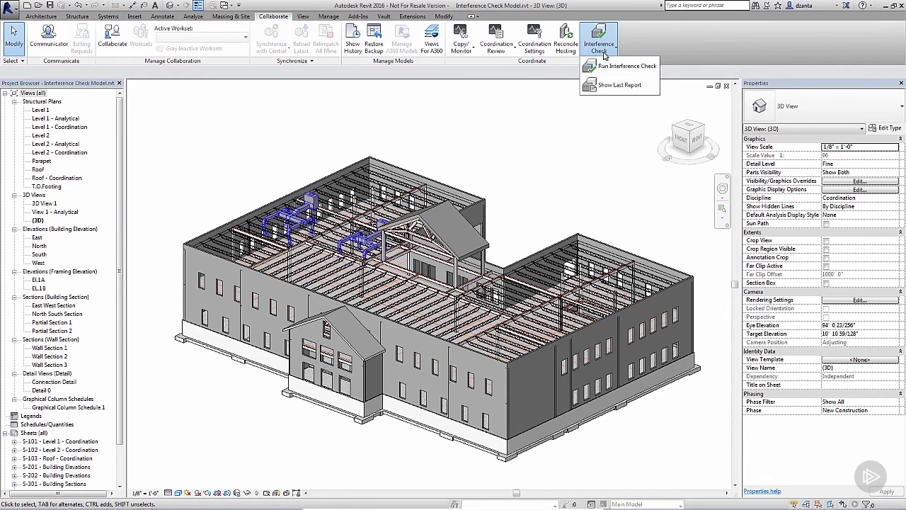
mouse_move(620, 65)
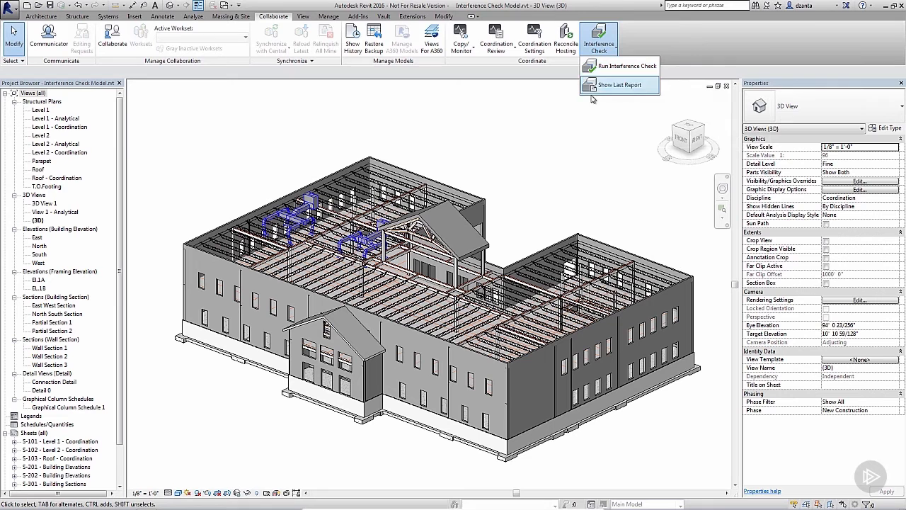
mouse_move(620, 84)
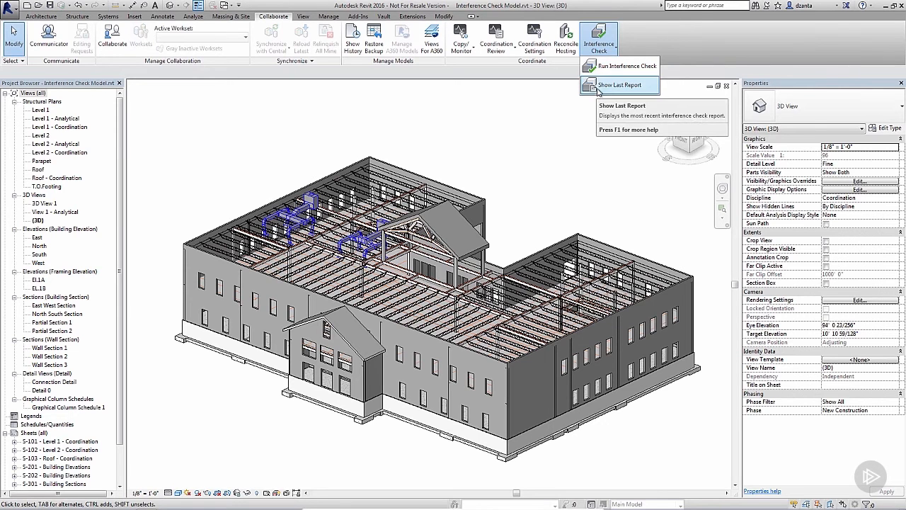
click(620, 85)
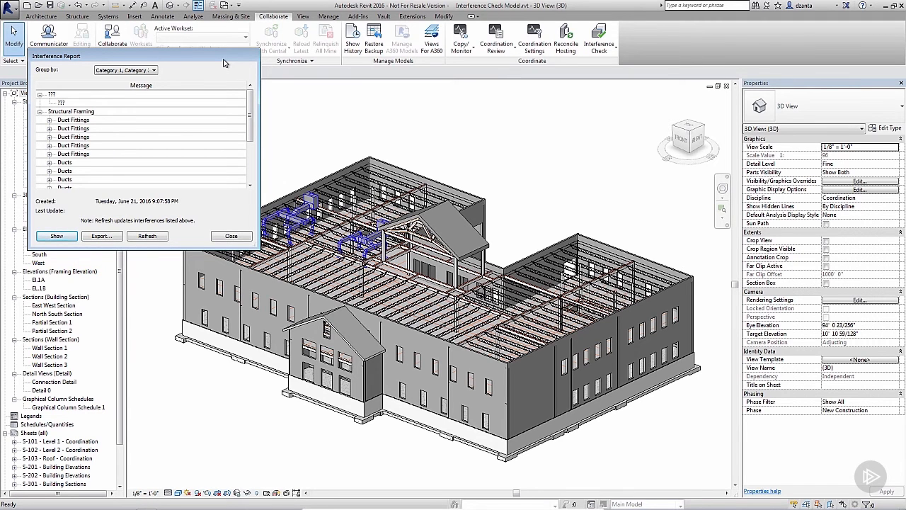
mouse_move(184, 96)
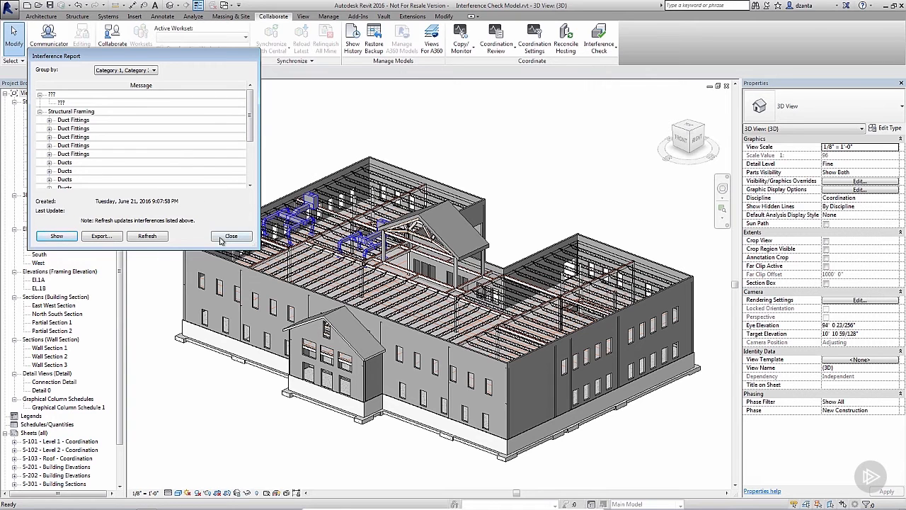
Close the report and start a new Run Interference Check with current-project category lists.
click(232, 235)
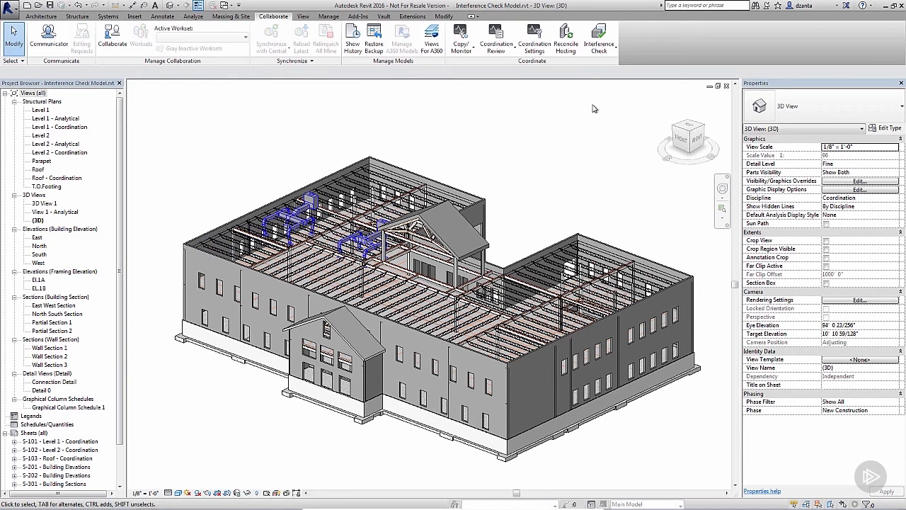
mouse_move(599, 37)
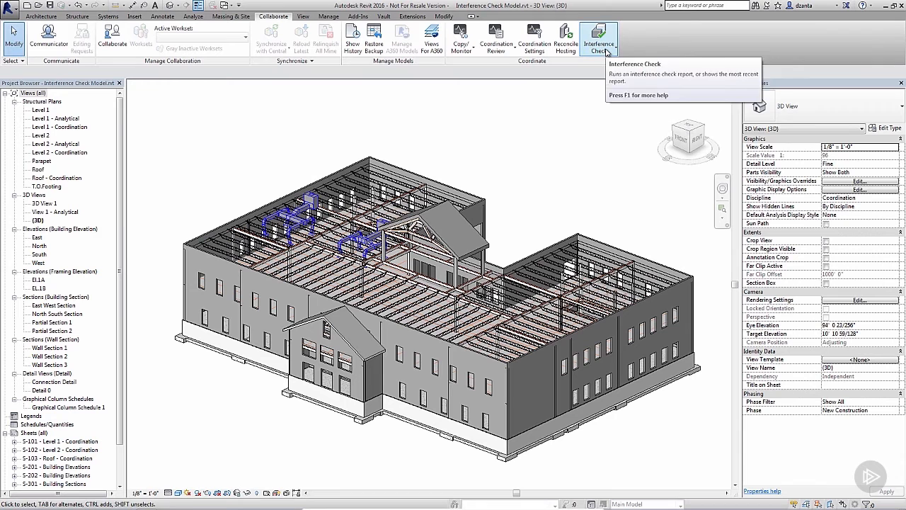
click(598, 40)
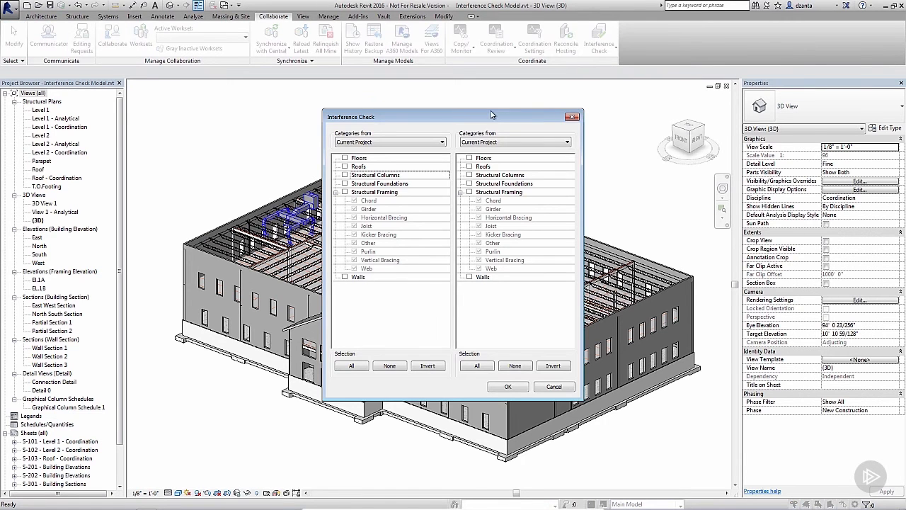
mouse_move(492, 126)
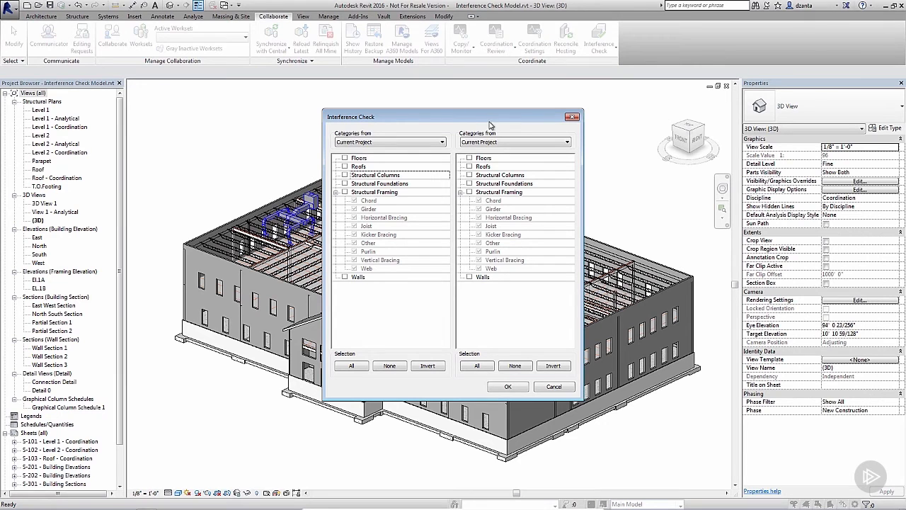
mouse_move(456, 133)
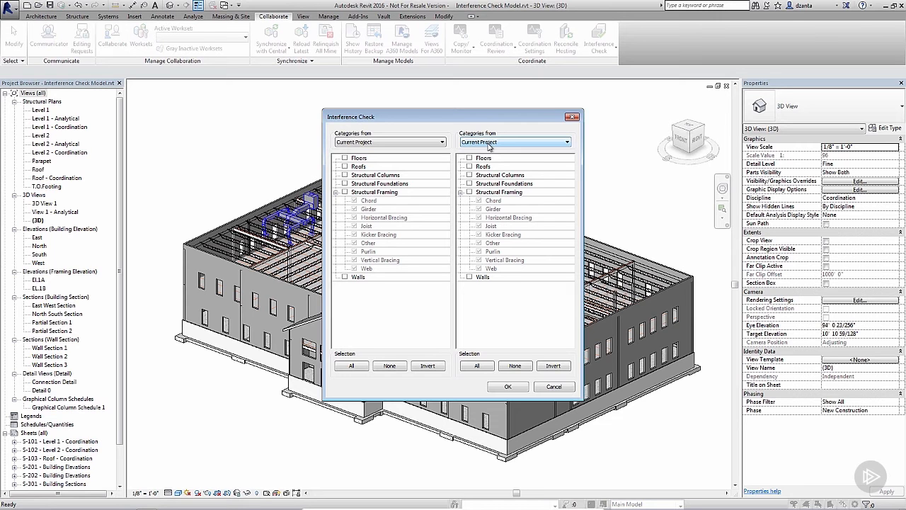
click(571, 142)
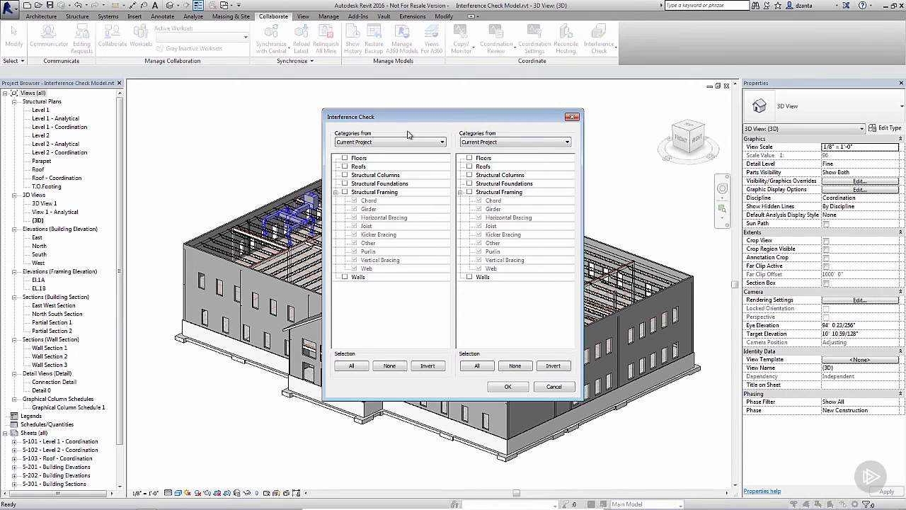
mouse_move(348, 196)
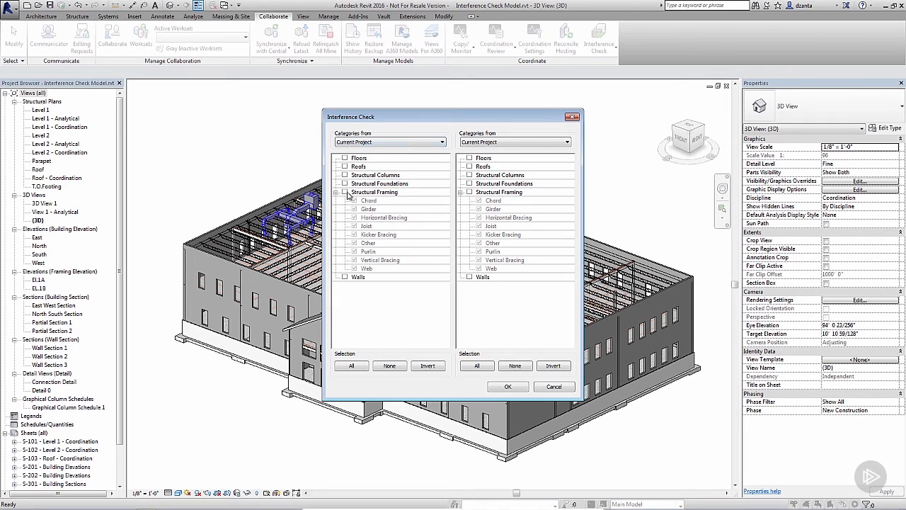
Tick Structural Framing against the Mech Model 2.rvt Flex Ducts, Ducts and mechanical categories.
click(343, 193)
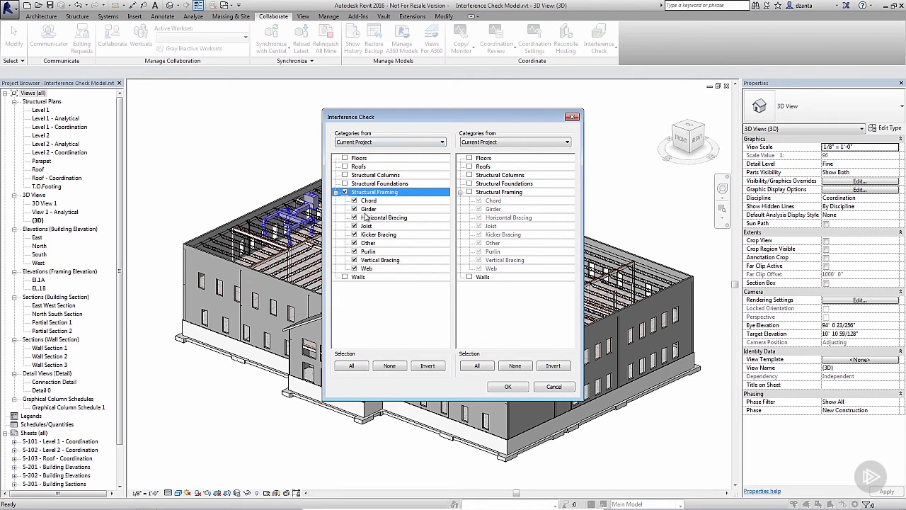
mouse_move(480, 155)
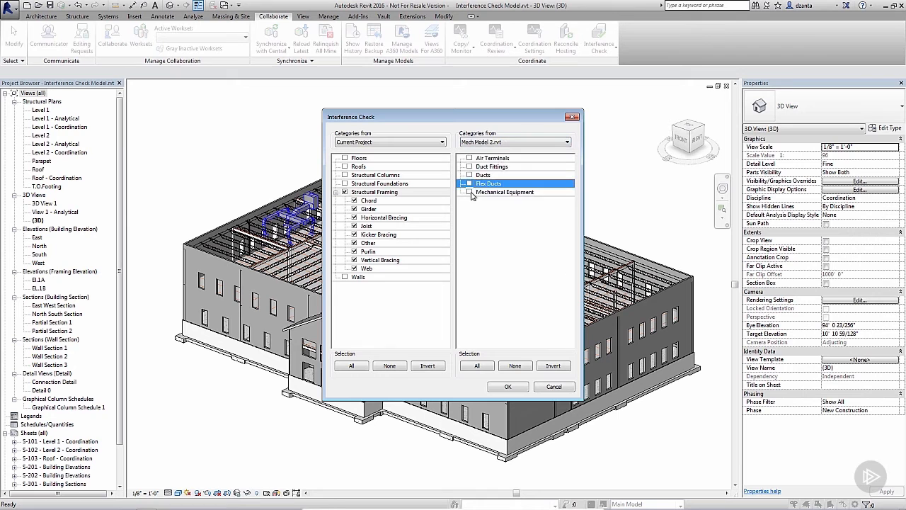
click(470, 175)
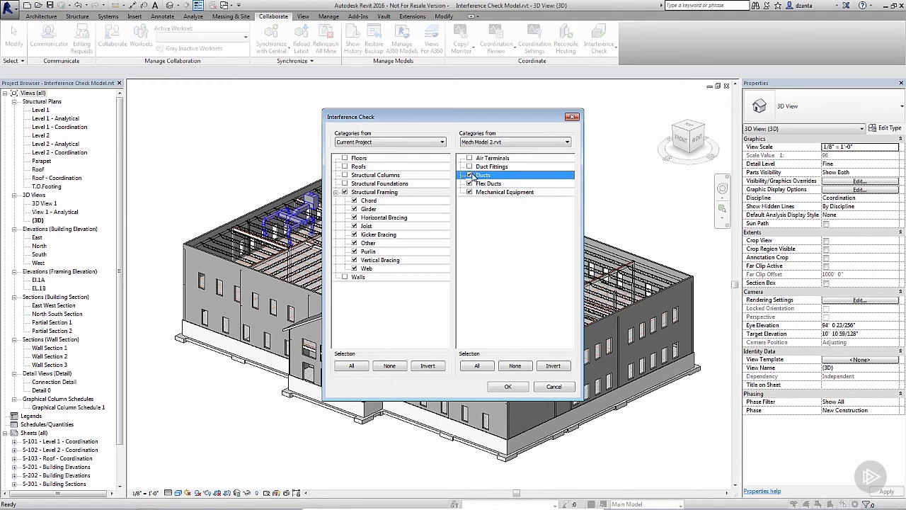
click(492, 158)
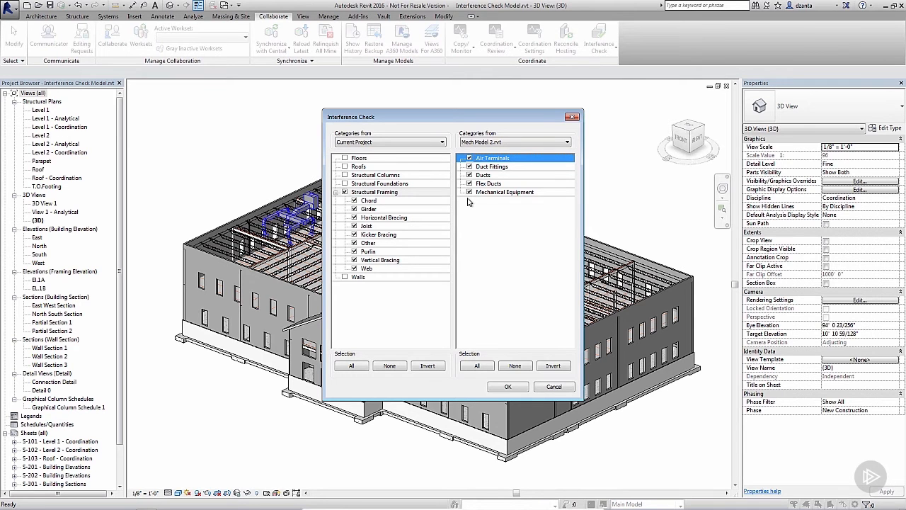
click(476, 365)
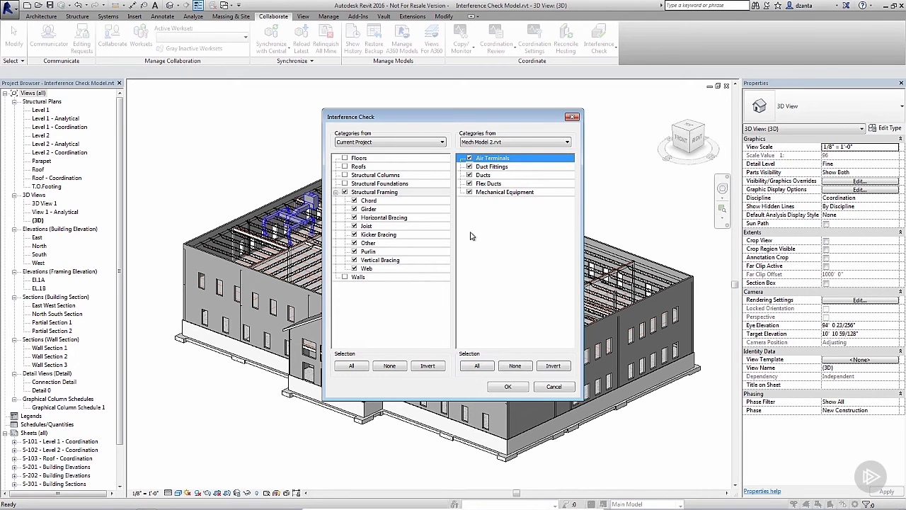
mouse_move(474, 215)
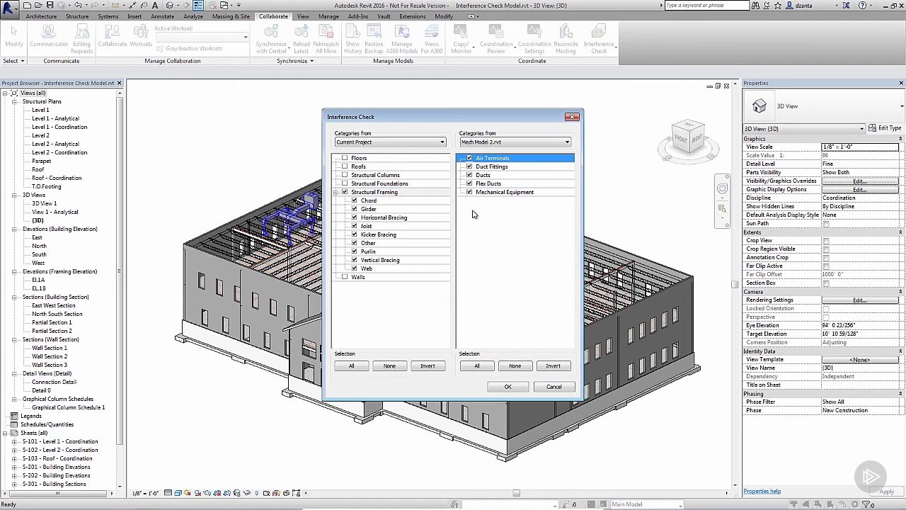
mouse_move(468, 213)
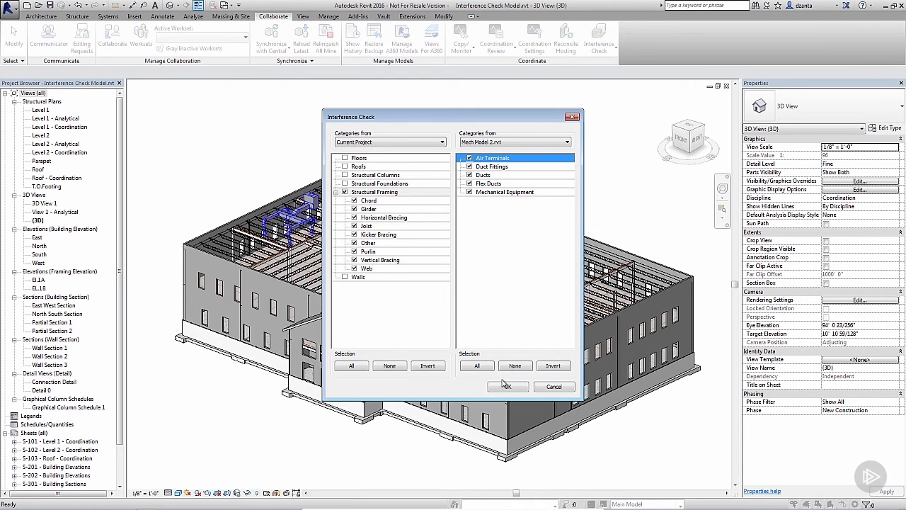
Run the check and expand the Duct Fittings clash groups in the new report.
click(507, 385)
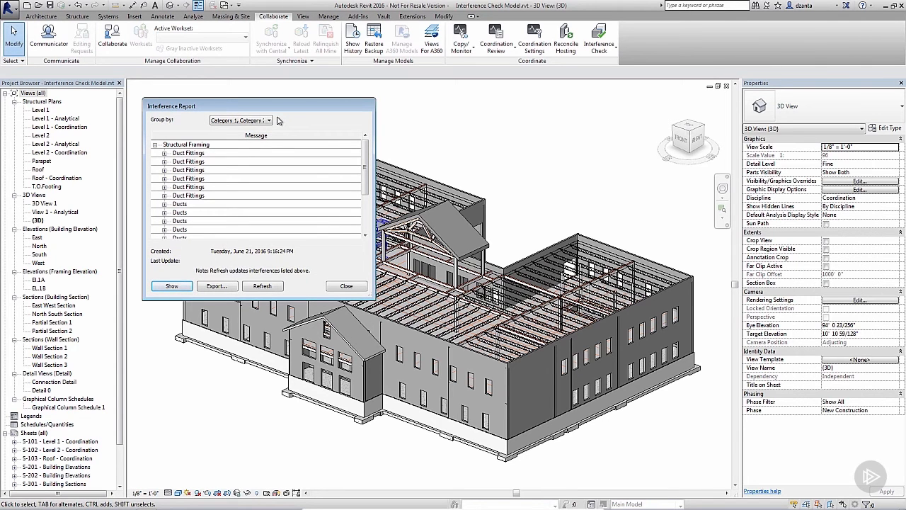
mouse_move(275, 121)
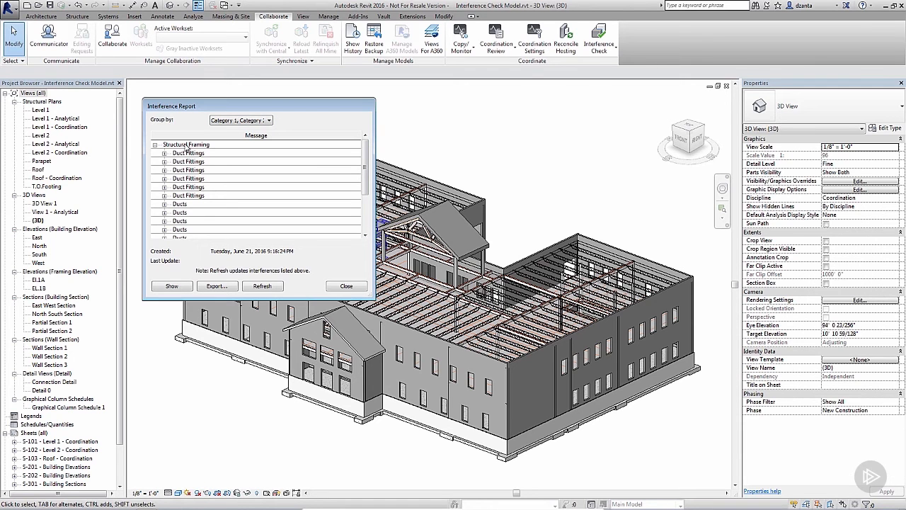
click(165, 153)
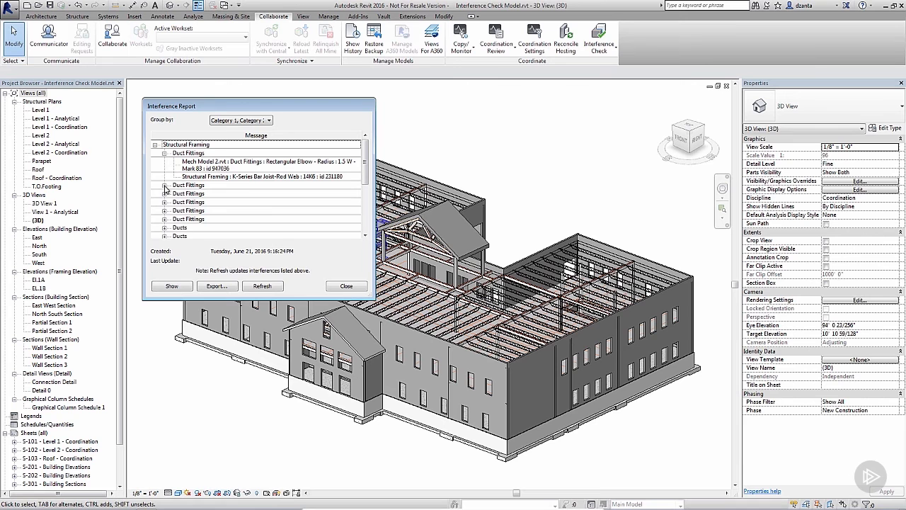
click(164, 184)
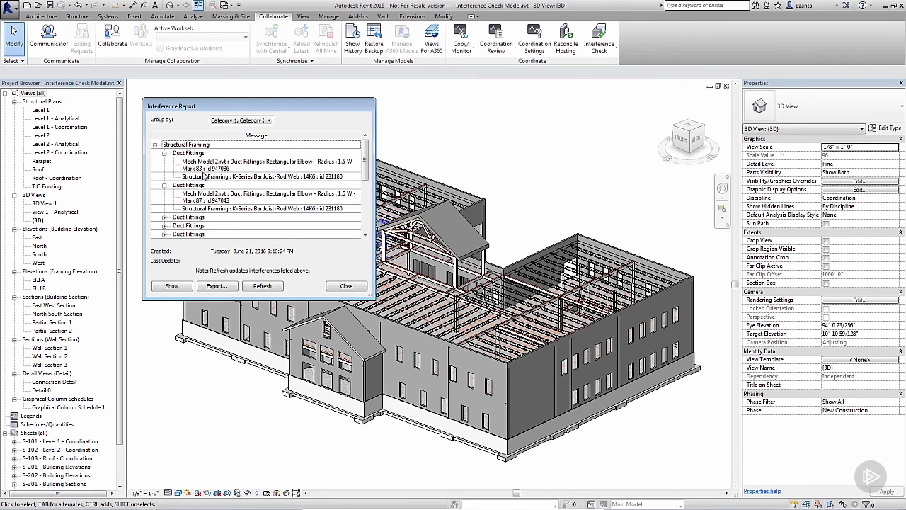
click(188, 153)
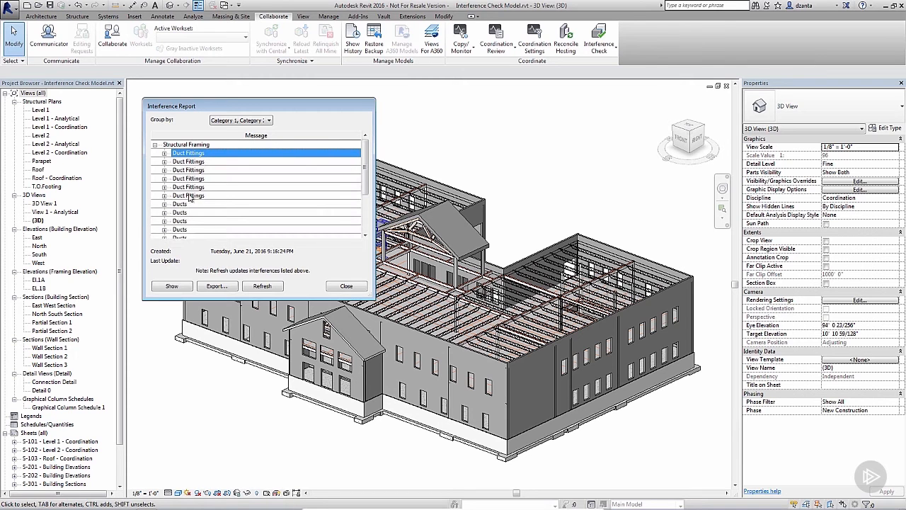
Expand a Ducts clash and select its Structural Framing K-Series Bar Joist element.
scroll(down, 3)
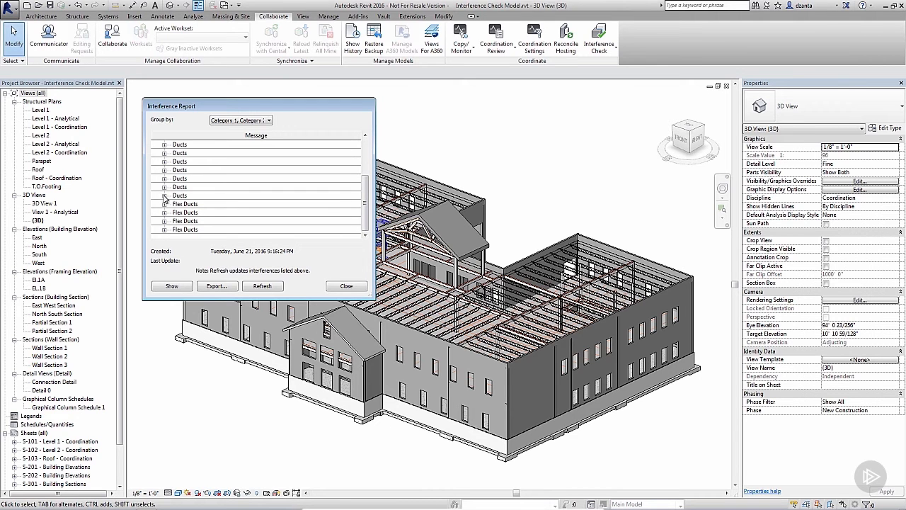
click(155, 196)
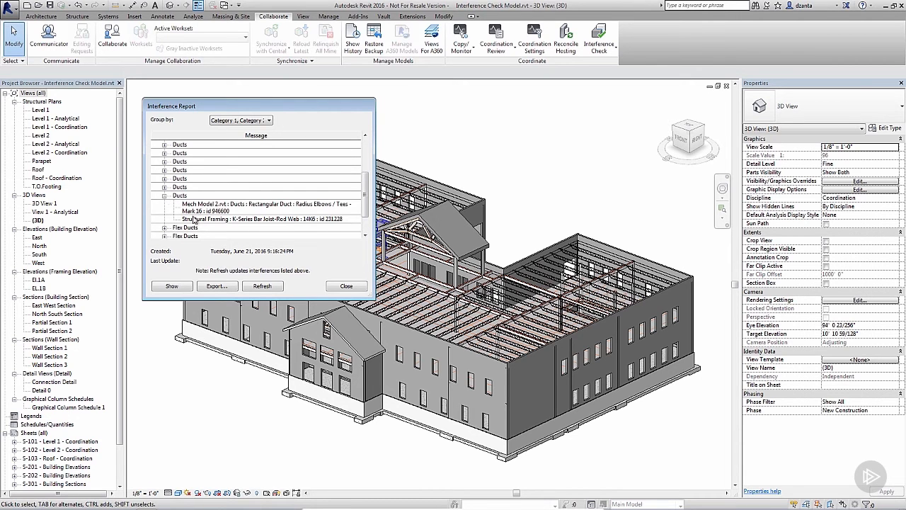
mouse_move(195, 221)
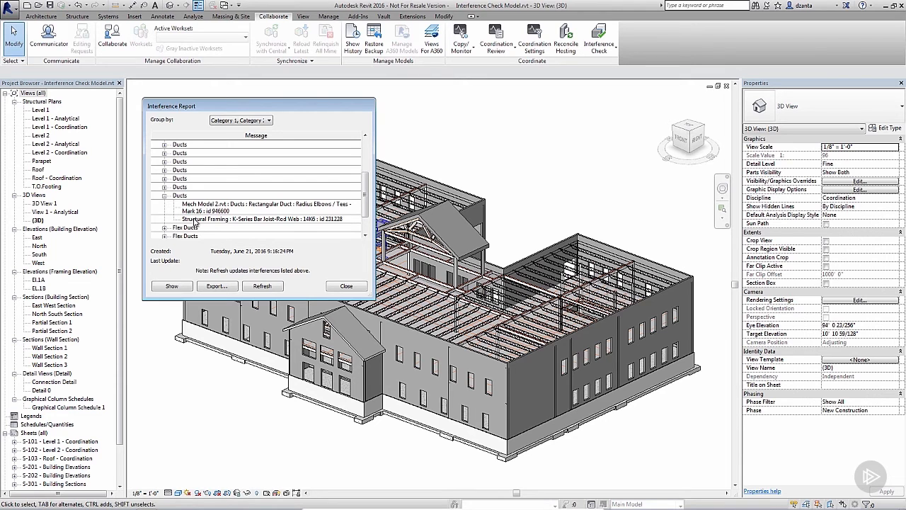
click(268, 218)
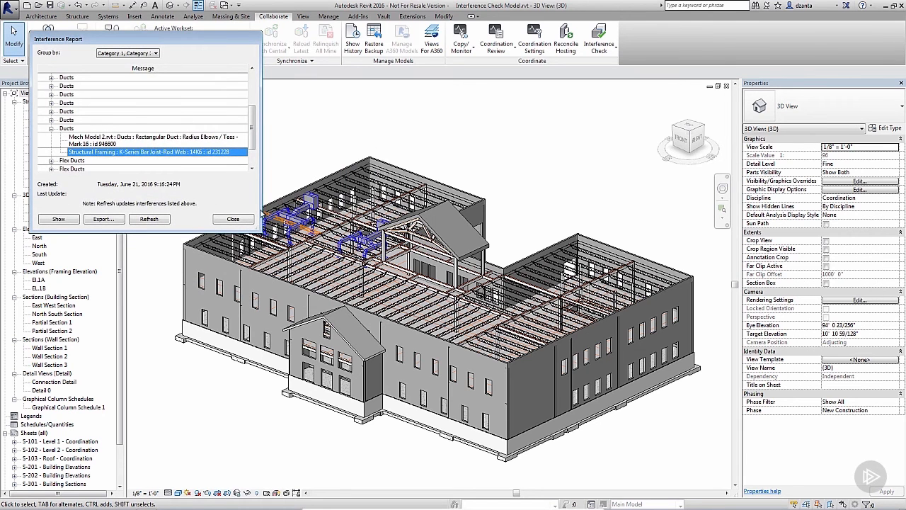
mouse_move(597, 311)
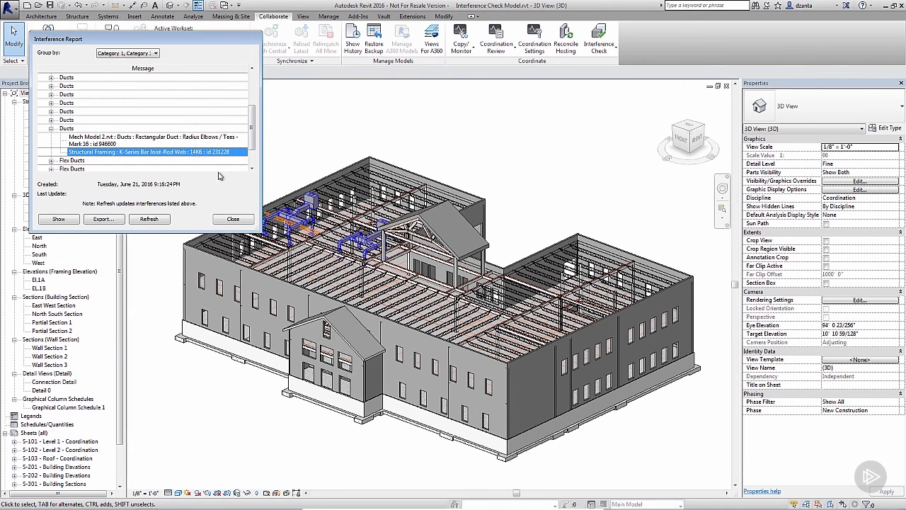
mouse_move(286, 228)
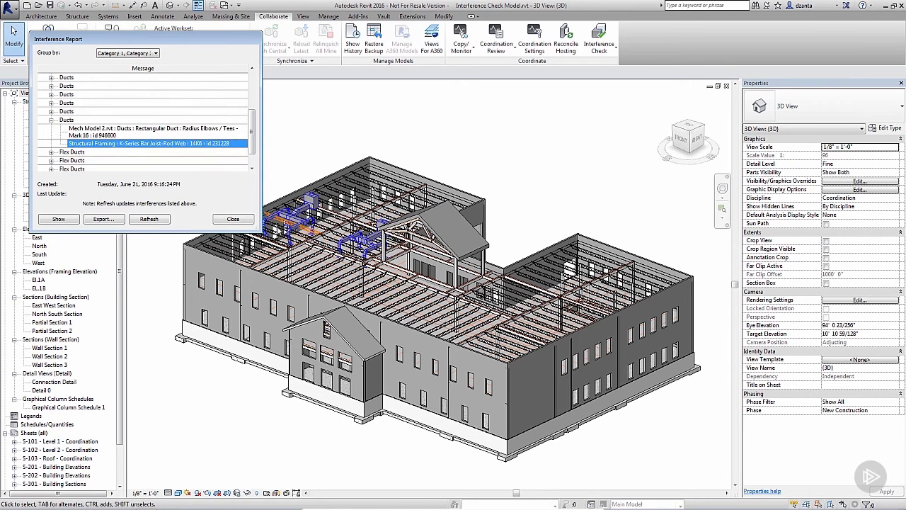
mouse_move(230, 48)
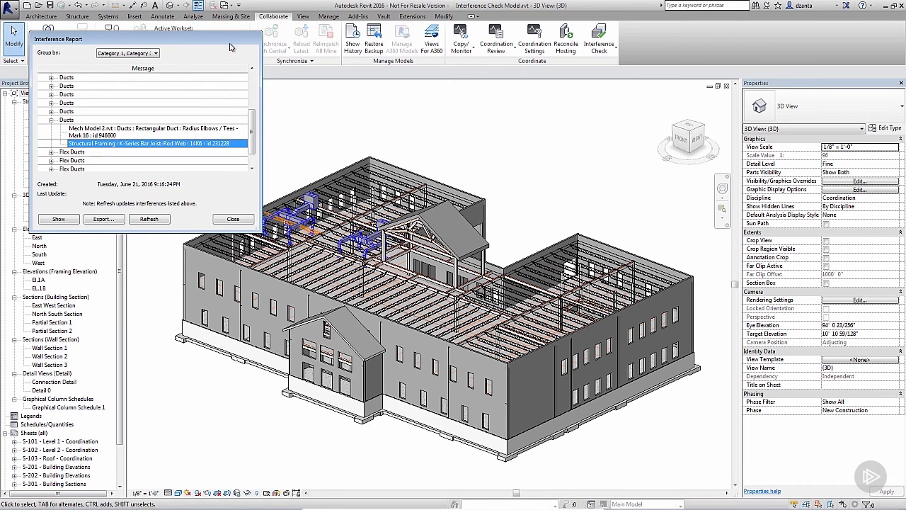
drag(142, 40, 212, 119)
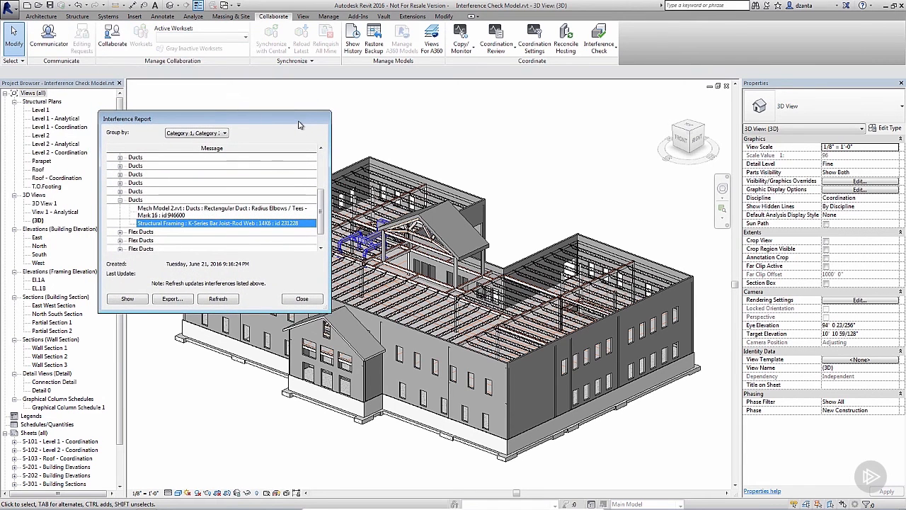
Show the selected duct elbow and bar joist clash highlighted in the 3D view.
drag(299, 119, 281, 102)
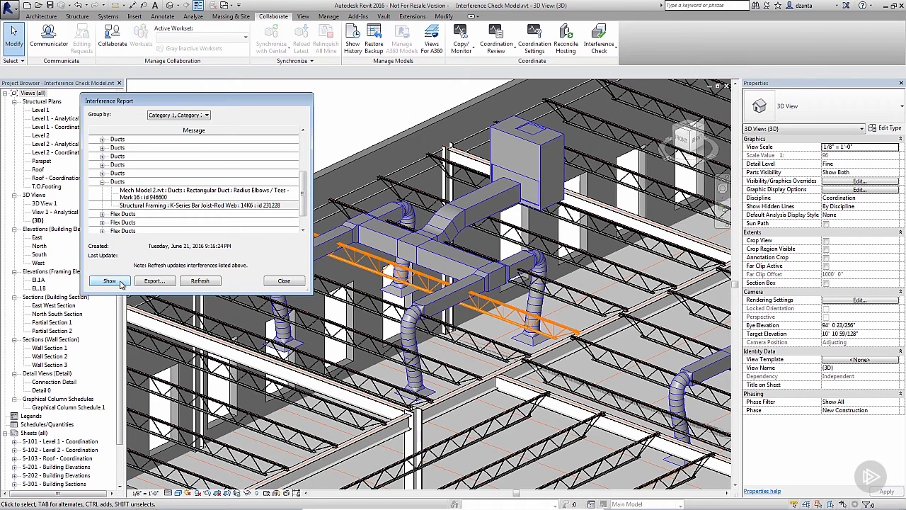
mouse_move(513, 311)
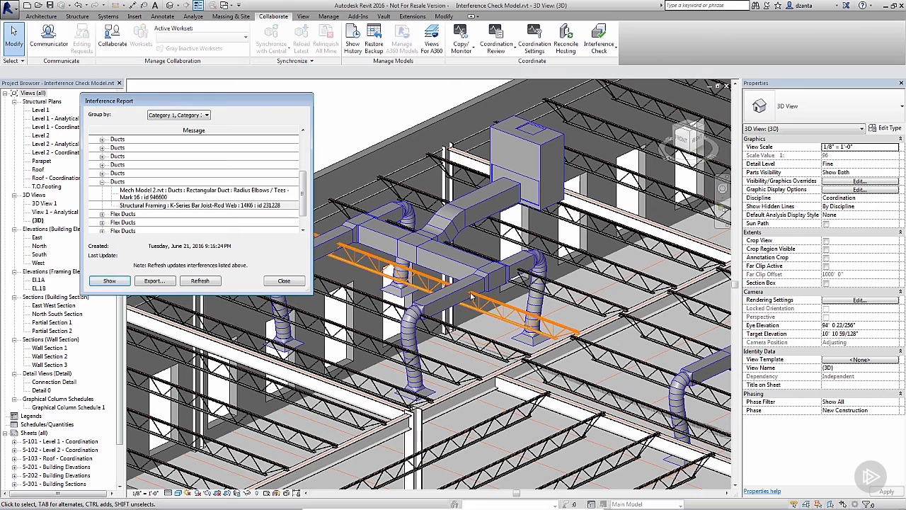
mouse_move(470, 293)
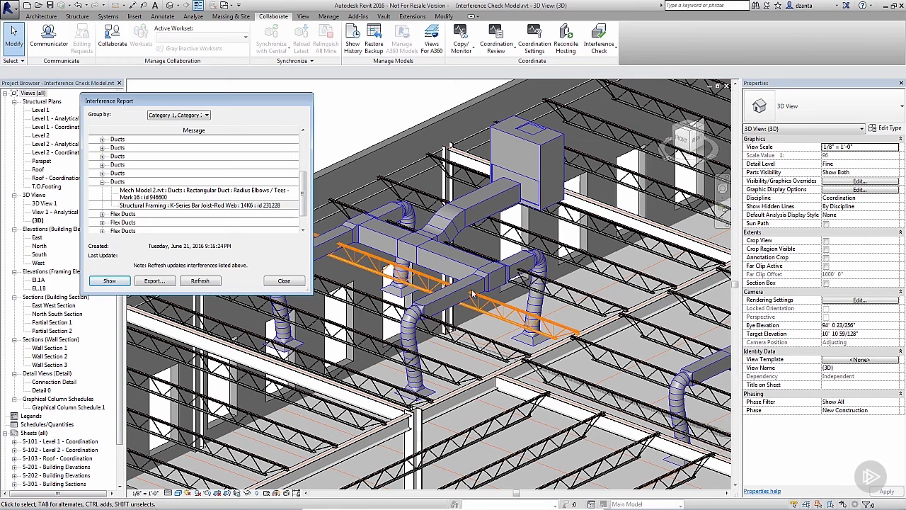
mouse_move(131, 235)
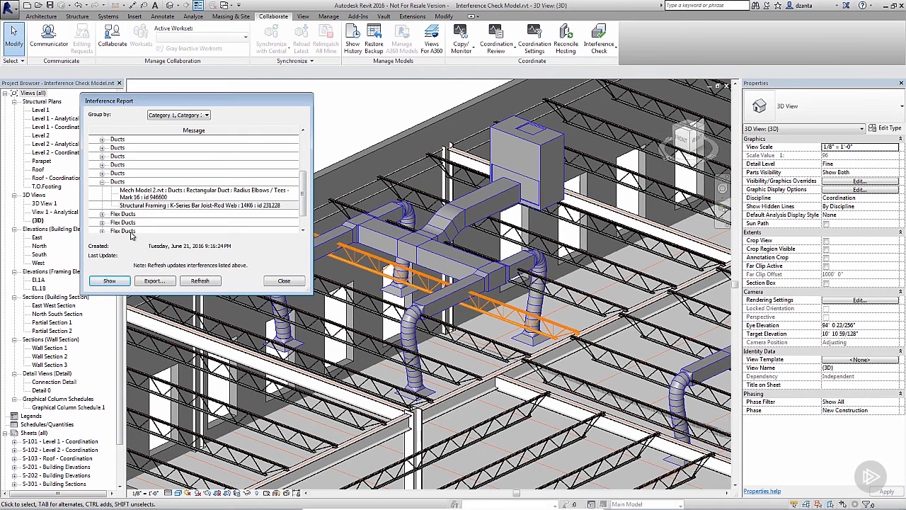
mouse_move(105, 134)
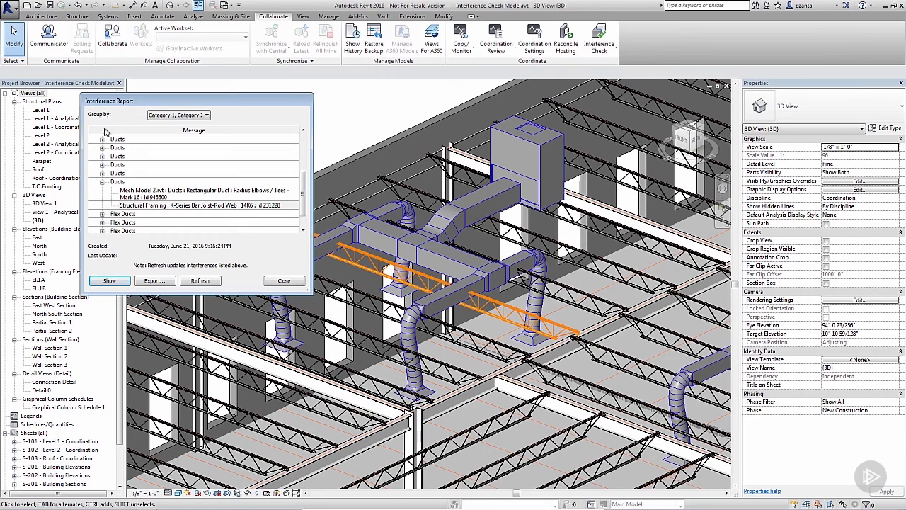
mouse_move(105, 178)
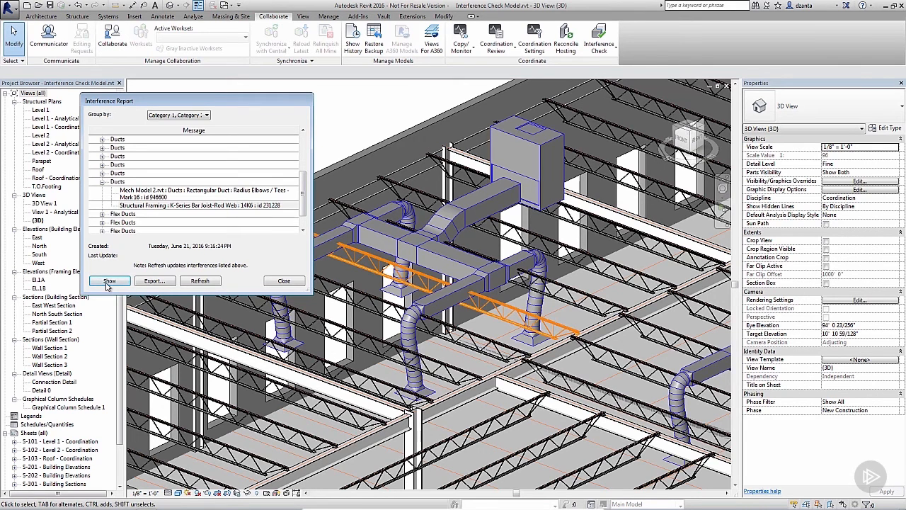
click(109, 280)
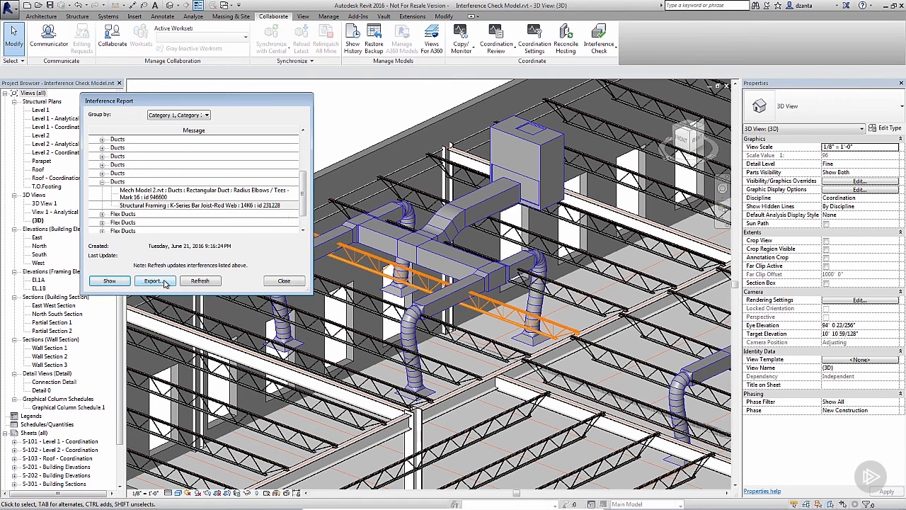
Export the report to Temp as Interference Report 1.html.
click(153, 280)
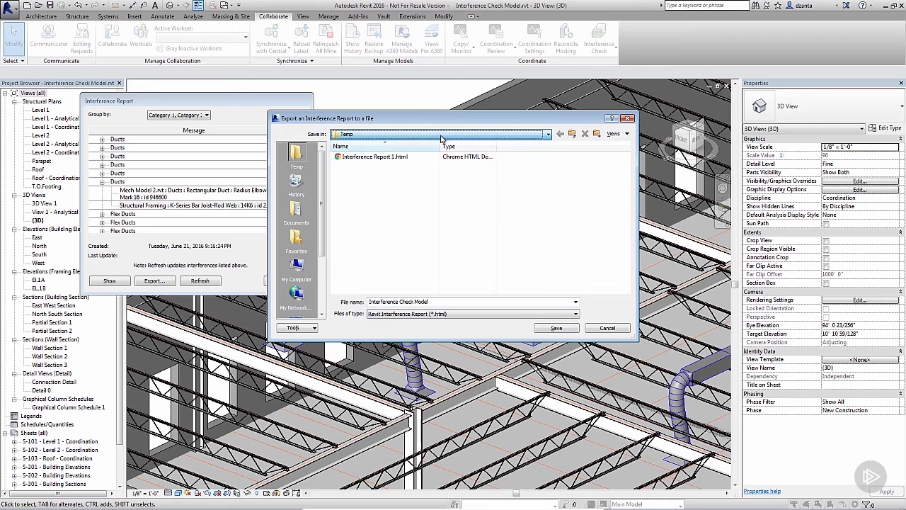
click(375, 156)
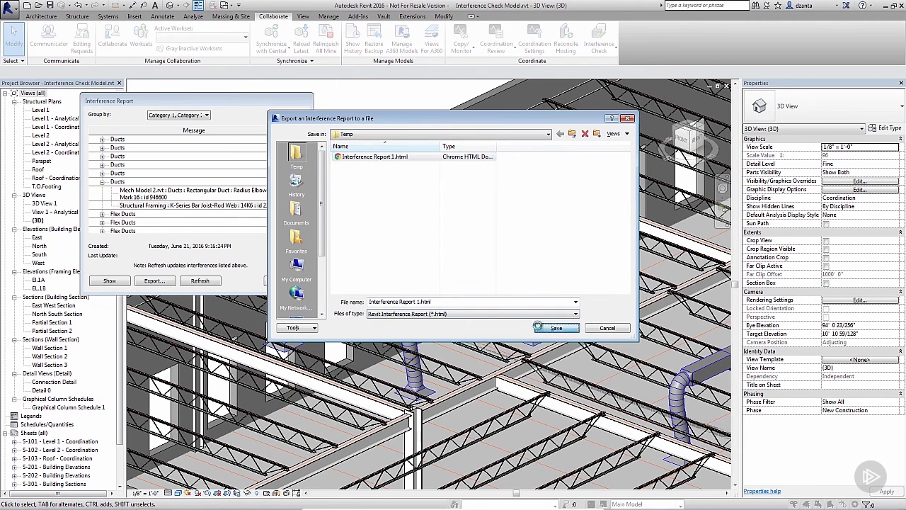
click(555, 327)
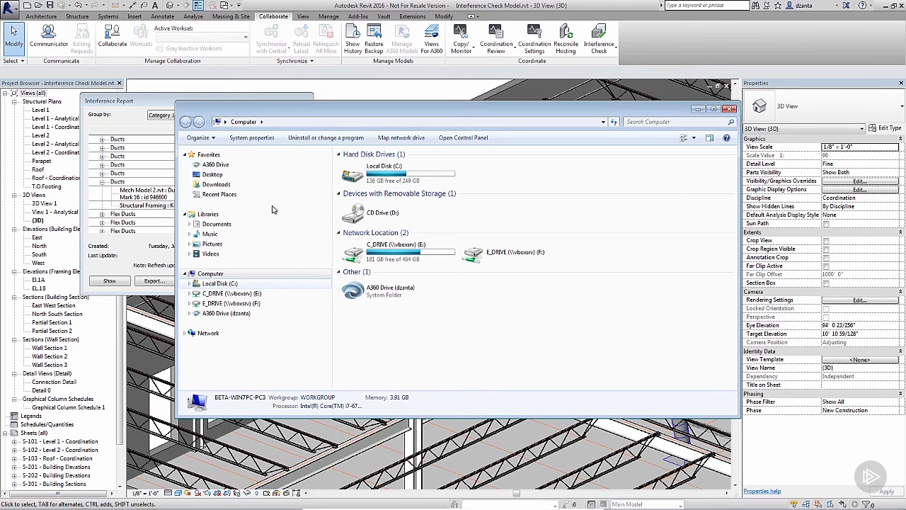
Open C:\Temp and launch Interference Report 1.html in the browser.
double_click(220, 284)
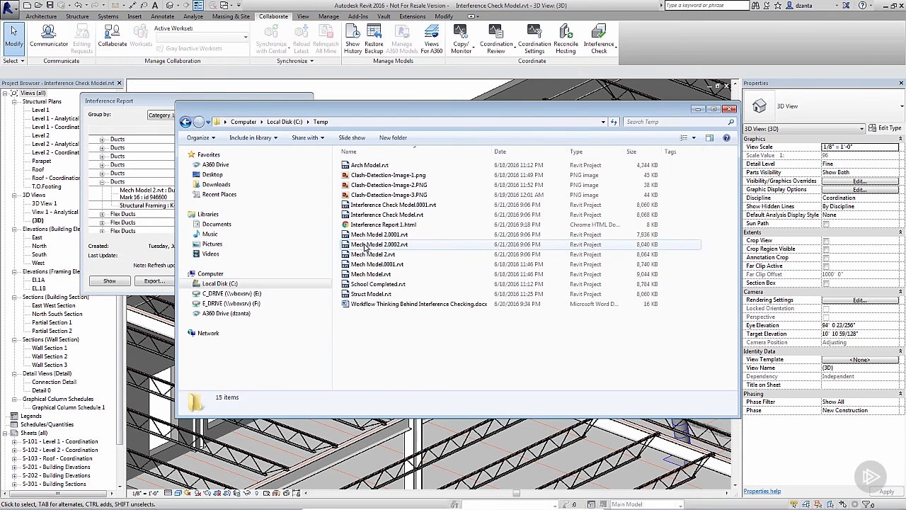
mouse_move(399, 224)
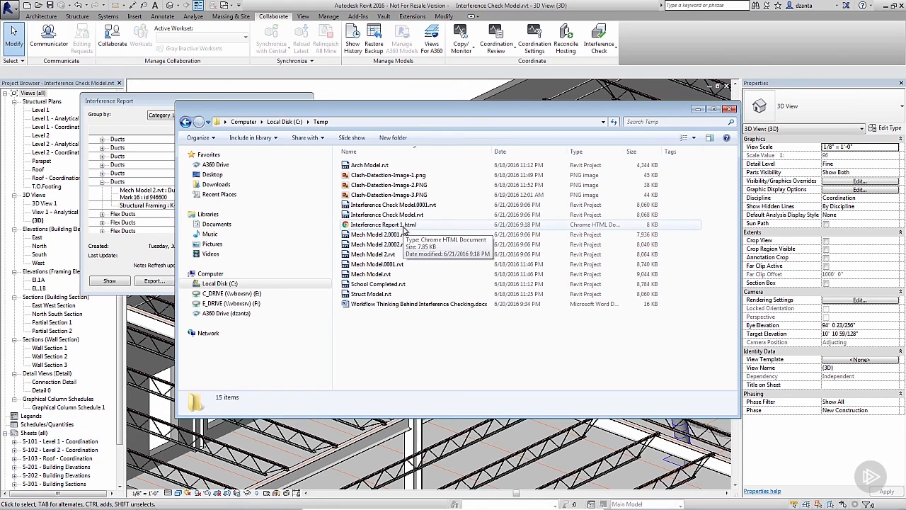
click(384, 223)
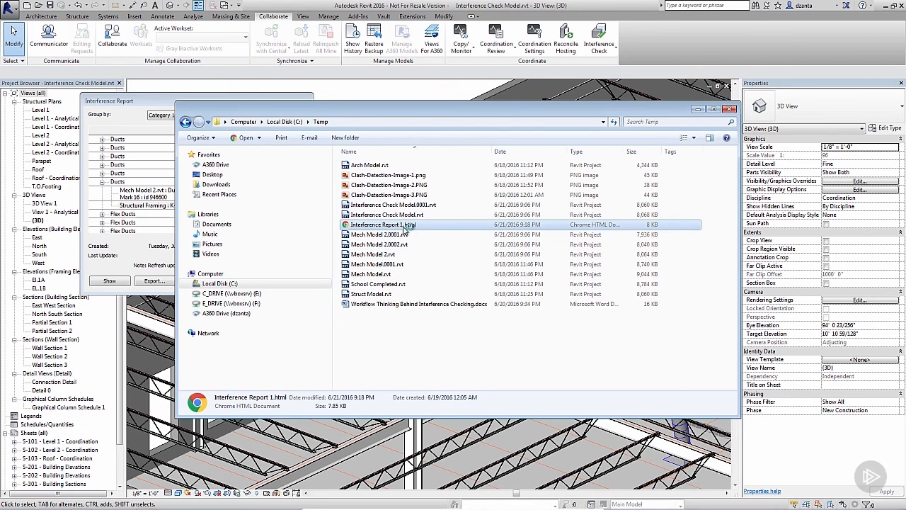
mouse_move(185, 121)
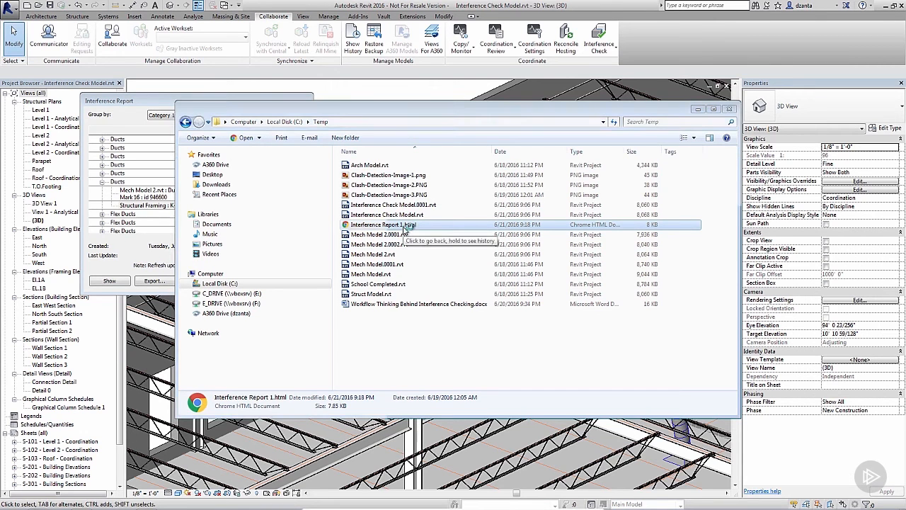
double_click(384, 224)
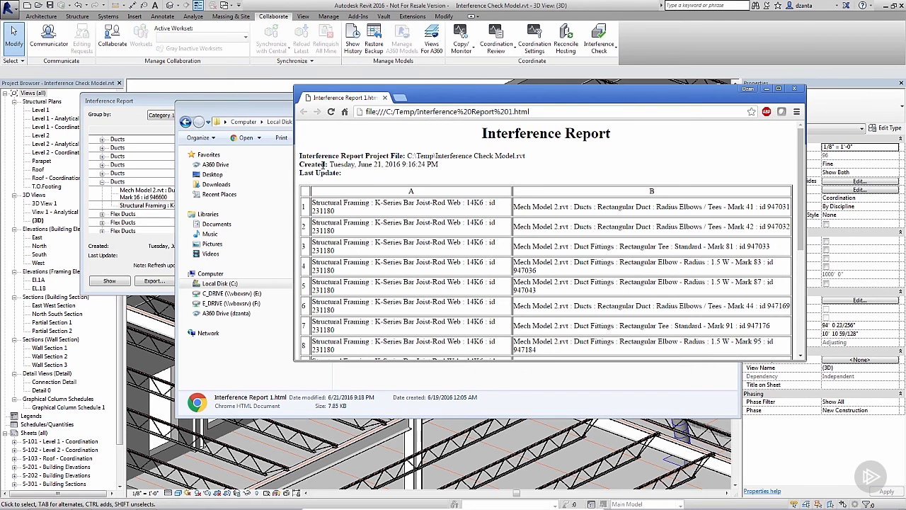
mouse_move(422, 221)
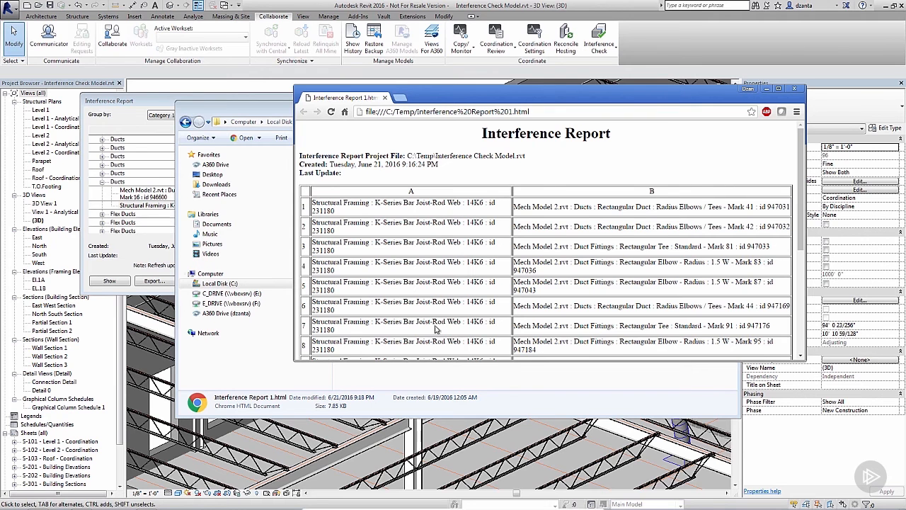
mouse_move(125, 234)
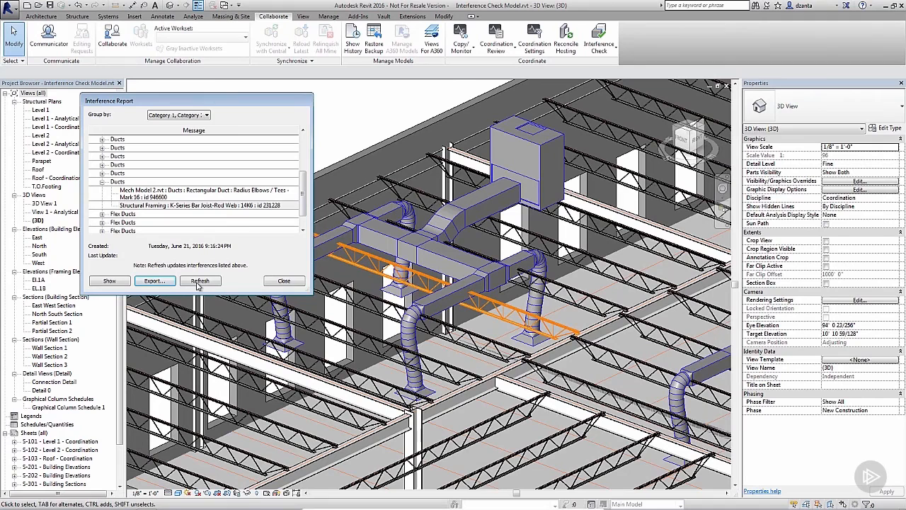
Refresh the listed interferences and close the Interference Report.
click(201, 280)
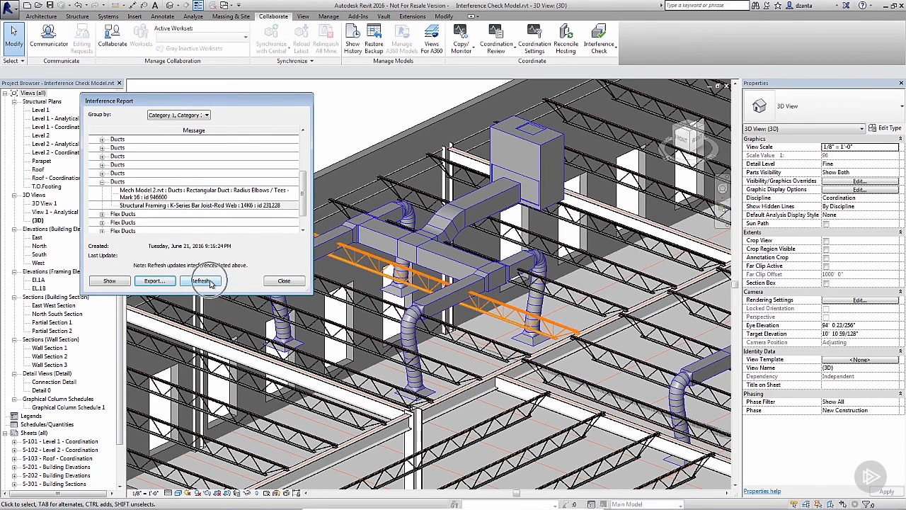
click(201, 280)
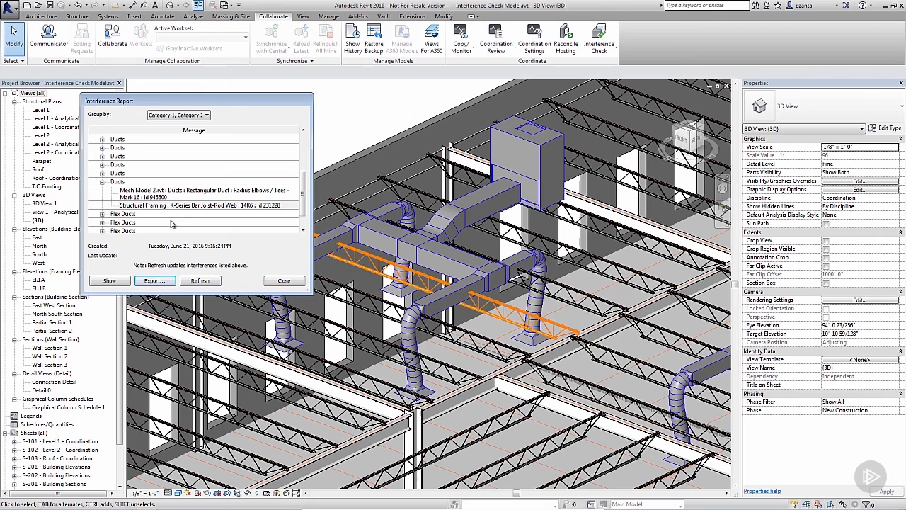
mouse_move(191, 208)
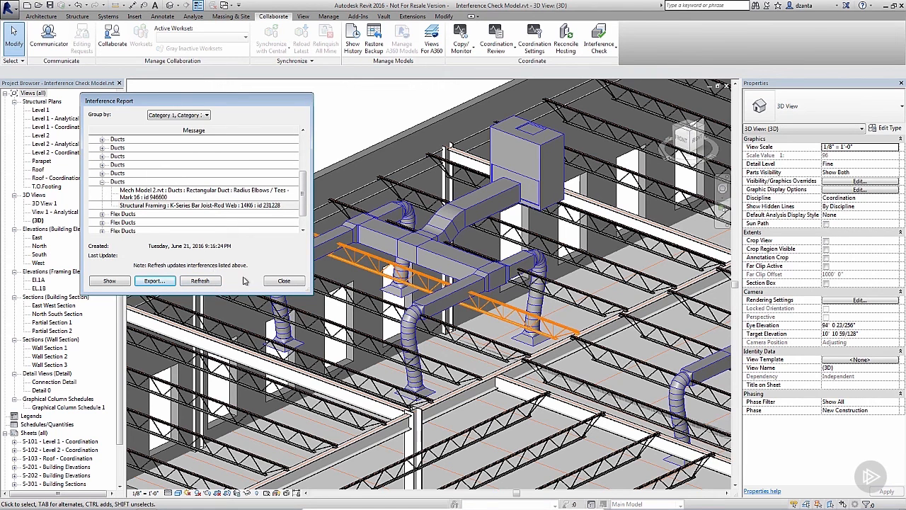
click(283, 280)
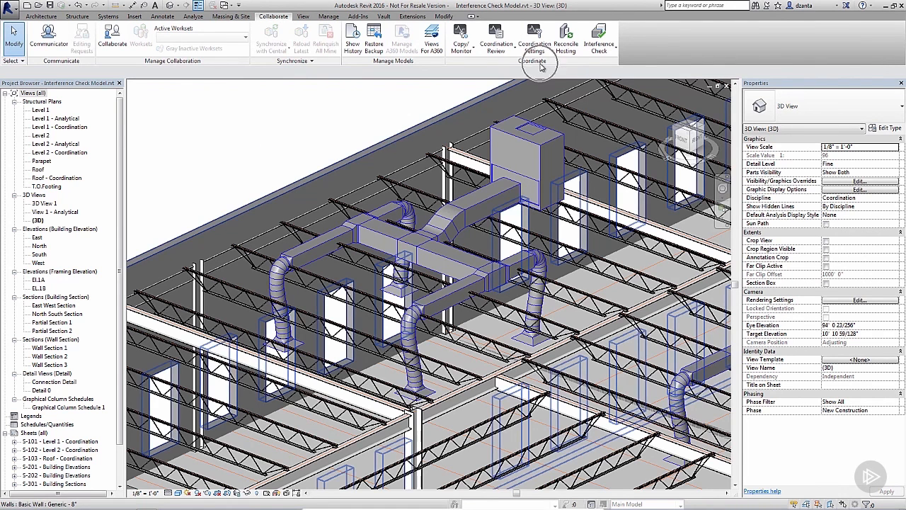
click(599, 35)
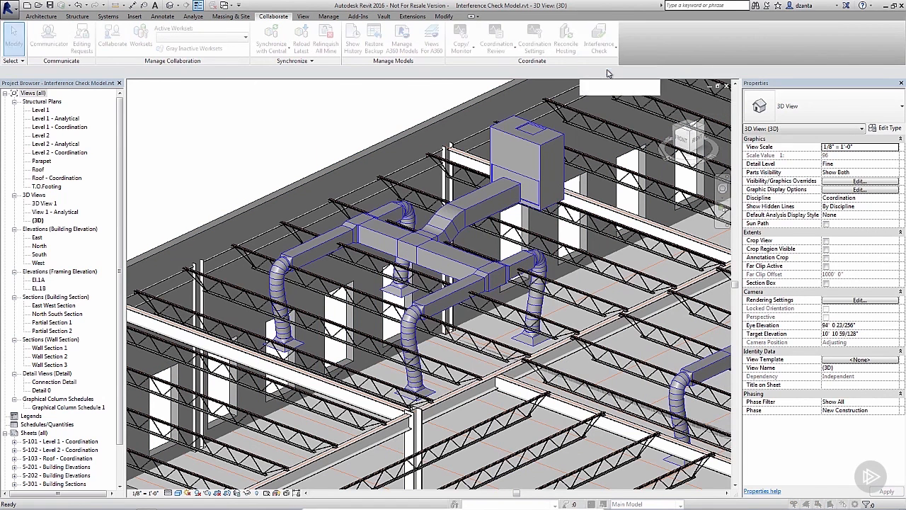
click(599, 36)
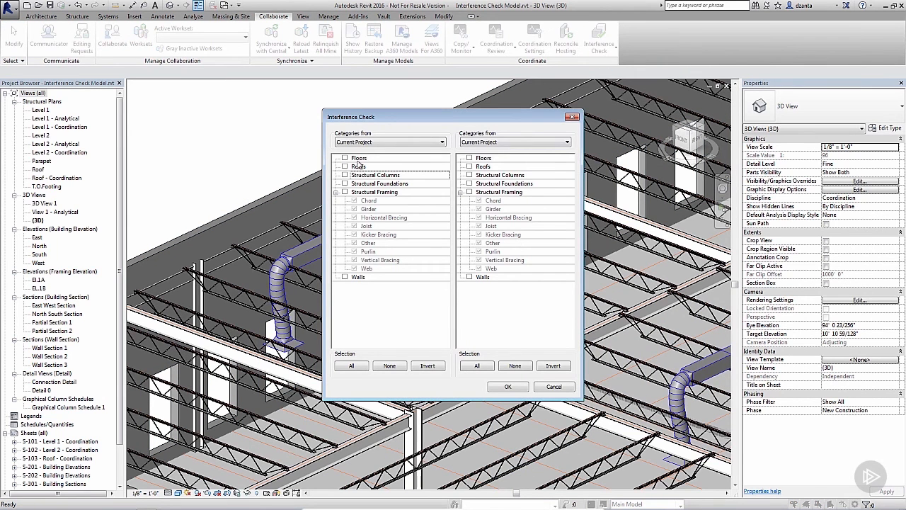
mouse_move(357, 276)
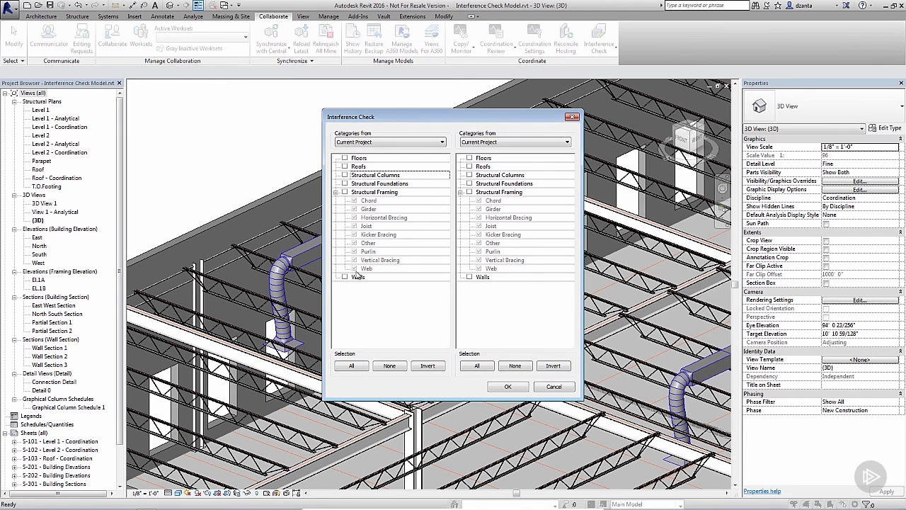
mouse_move(371, 283)
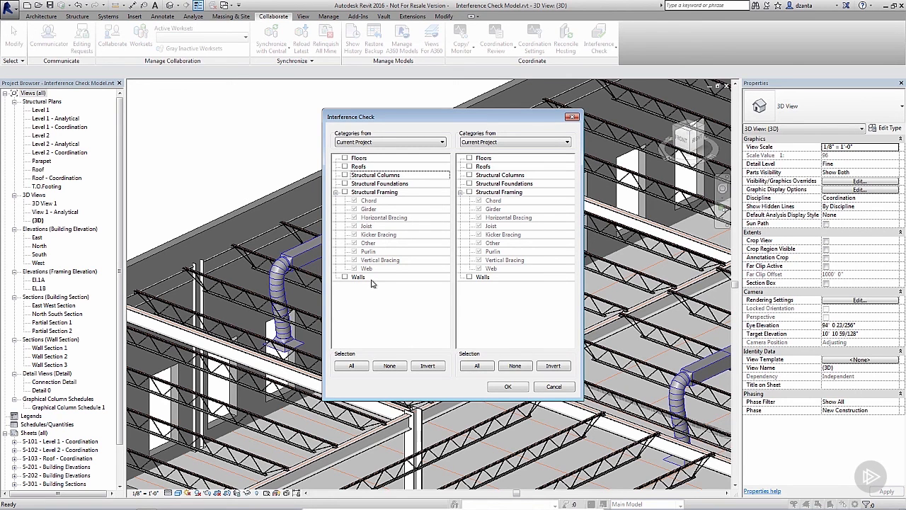
mouse_move(499, 193)
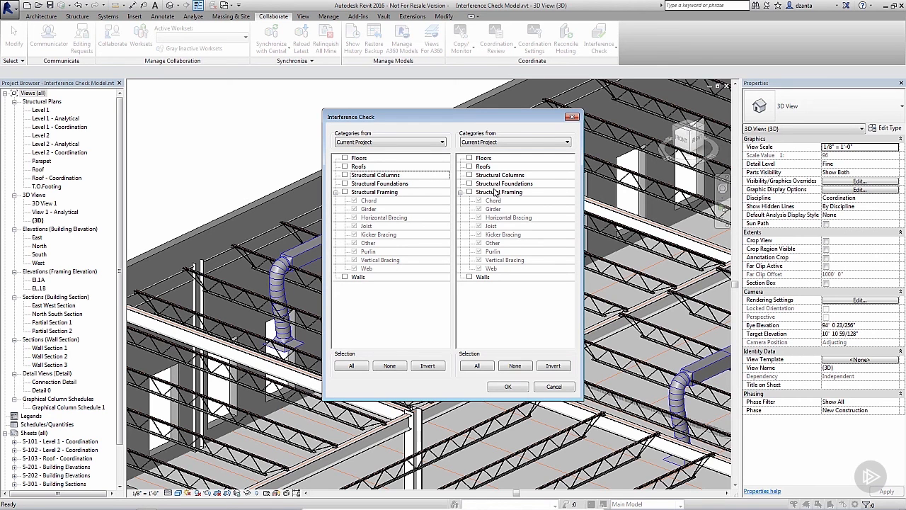
mouse_move(501, 277)
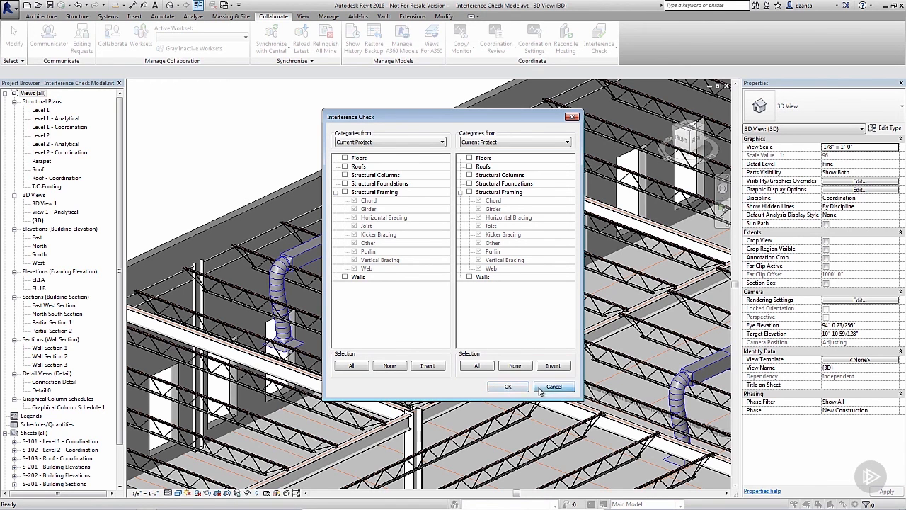
click(555, 387)
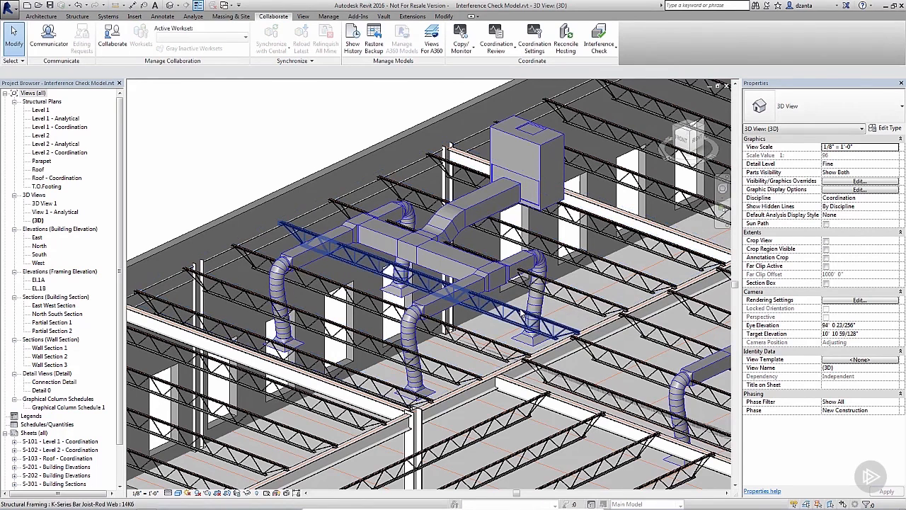